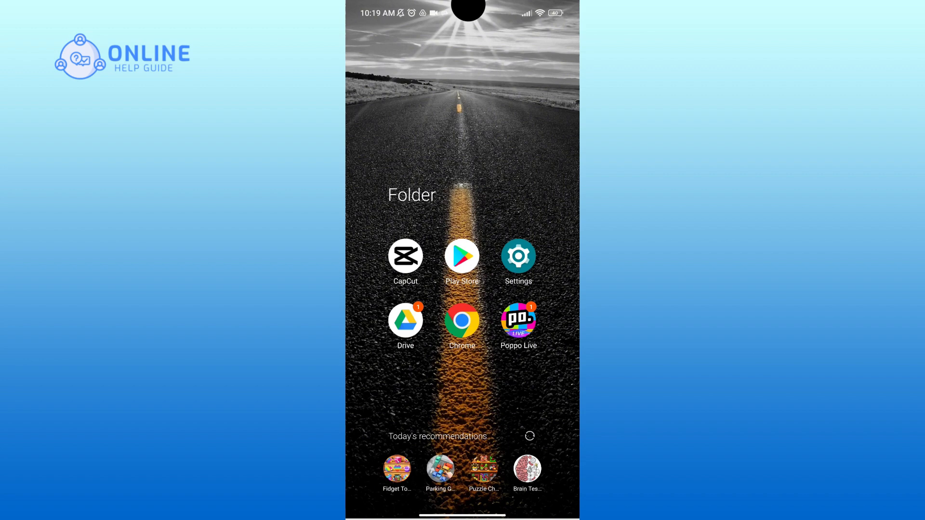
# Launch Settings from the home screen folder to reach the main settings list.
pyautogui.click(518, 256)
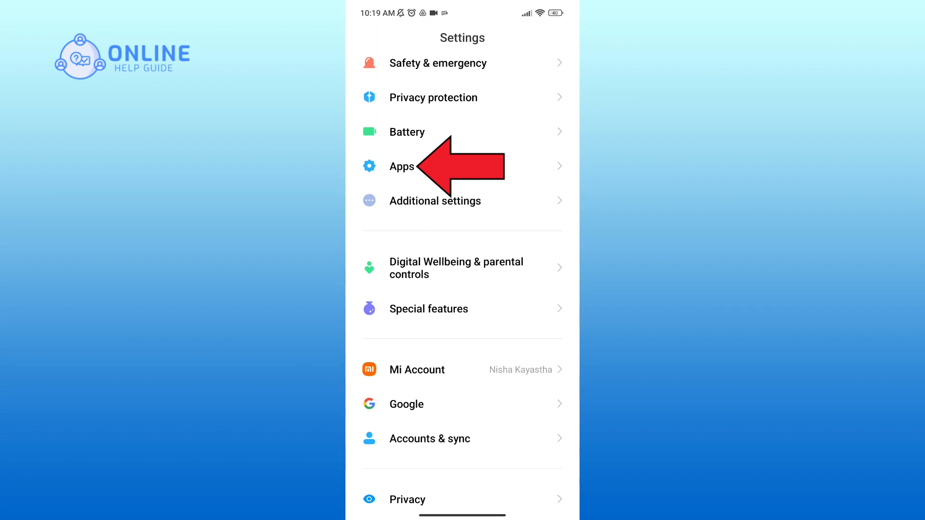
# Navigate Apps > Manage apps > Poppo Live to reach its storage details.
pyautogui.click(402, 165)
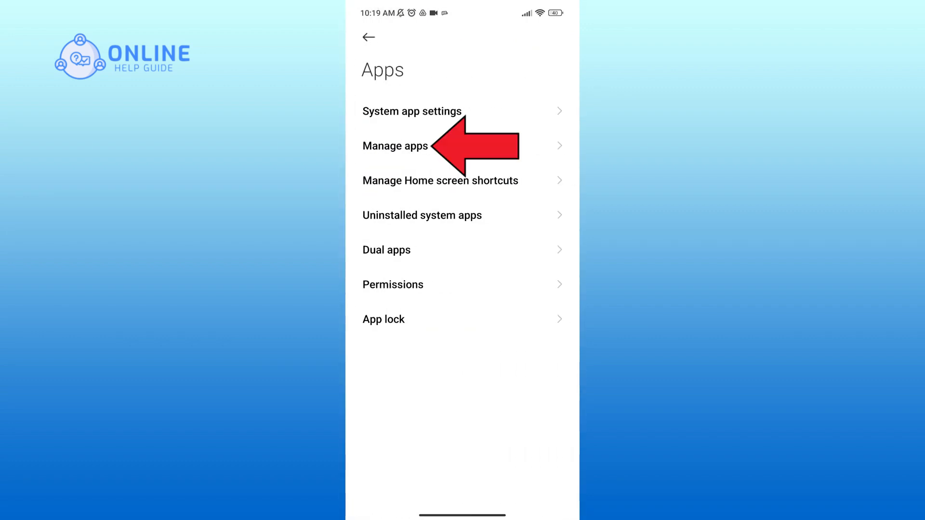
pyautogui.click(395, 145)
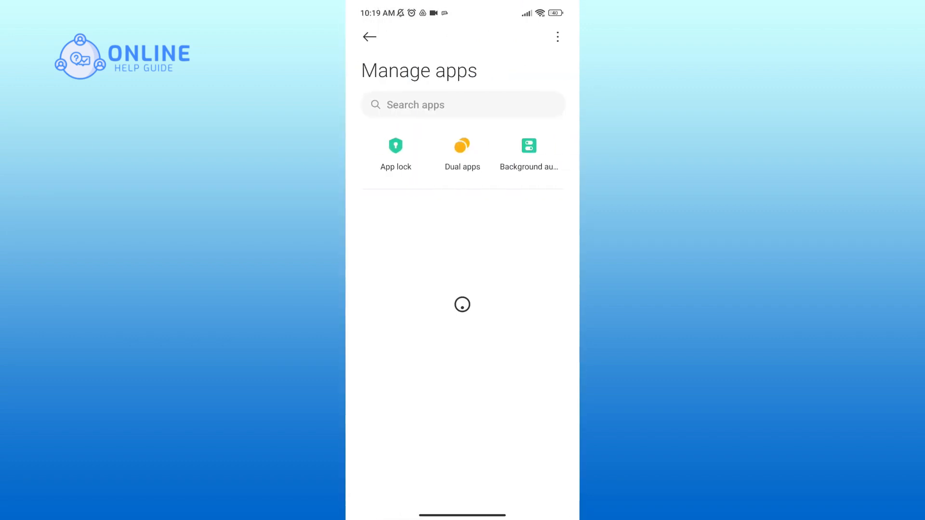
pyautogui.click(461, 104)
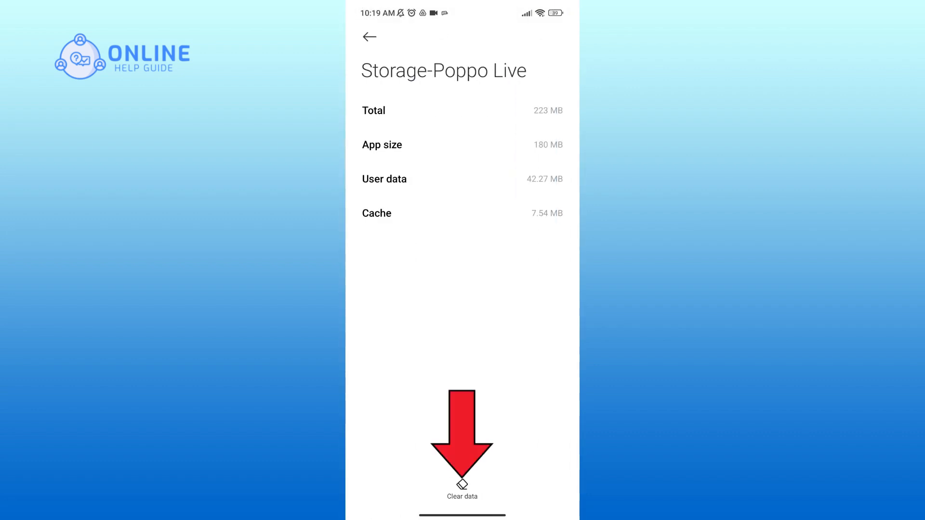
# Clear only Poppo Live's cache and confirm, bringing cache to 0 B.
pyautogui.click(462, 497)
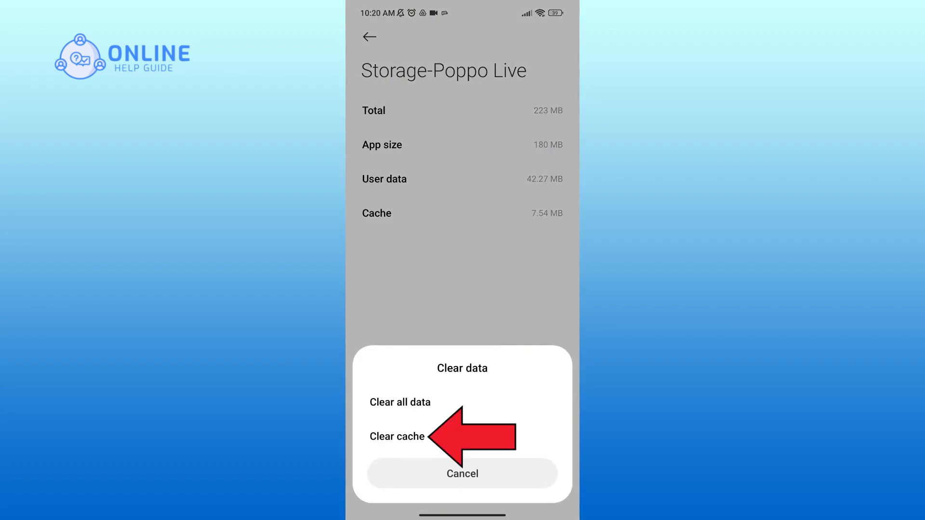
pyautogui.click(397, 437)
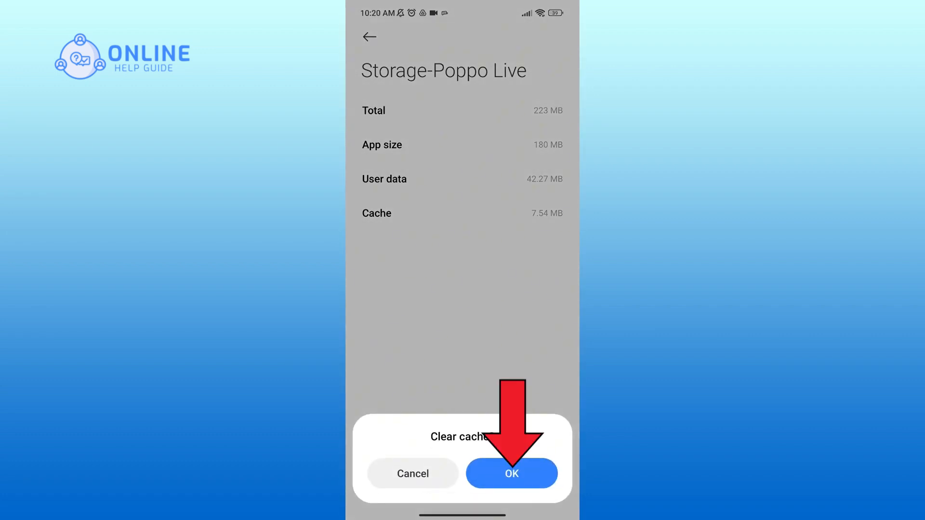
pyautogui.click(511, 474)
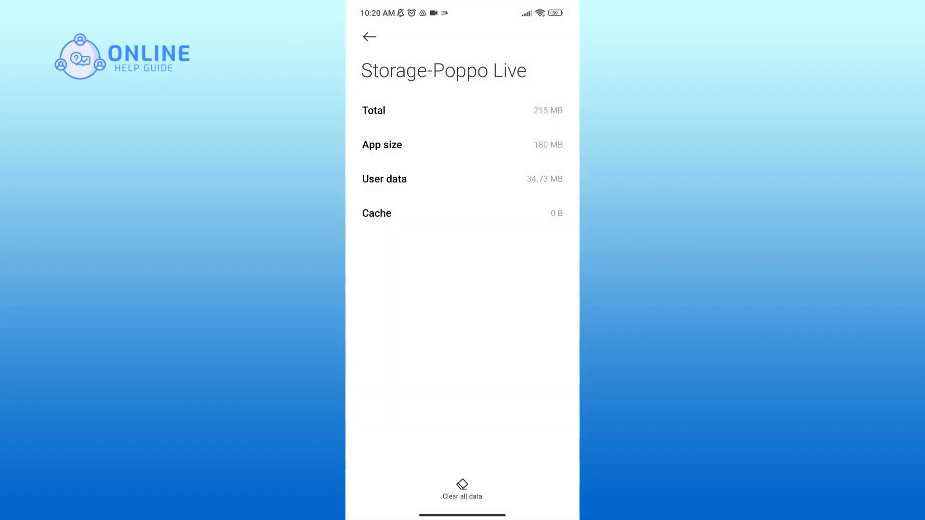